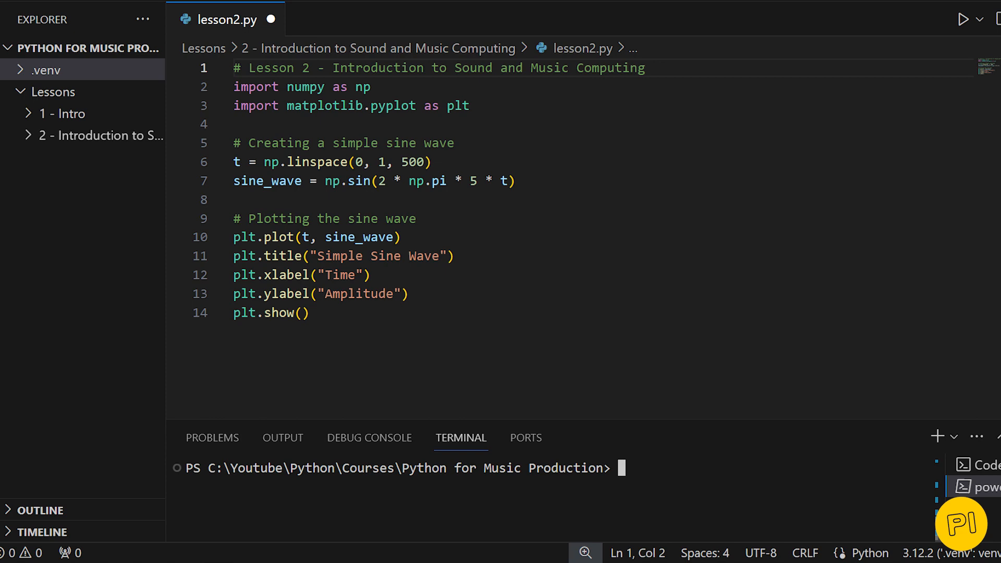
# - Run lesson2.py so the Matplotlib 'Simple Sine Wave' plot window appears over the editor
pyautogui.click(962, 19)
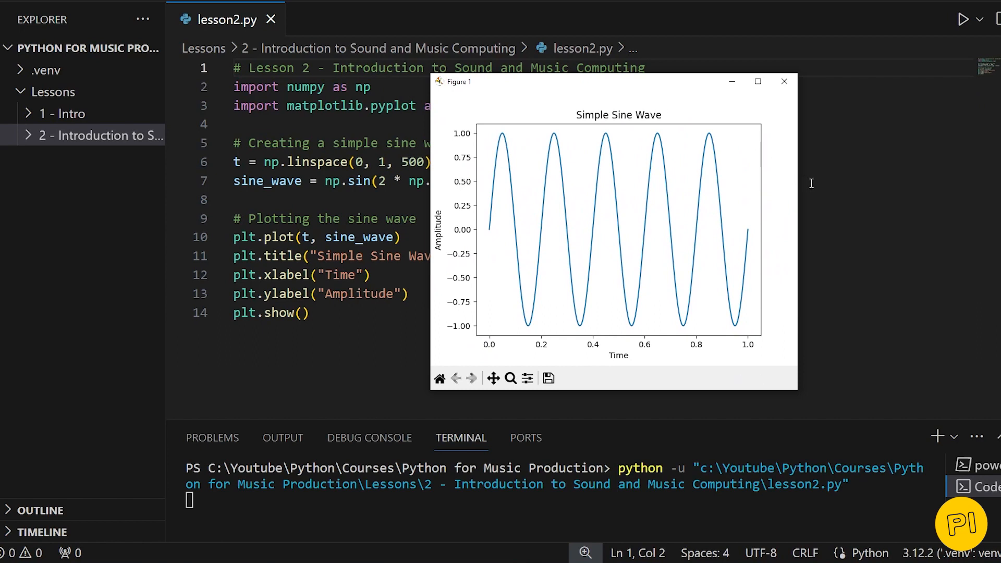
pyautogui.moveTo(804, 382)
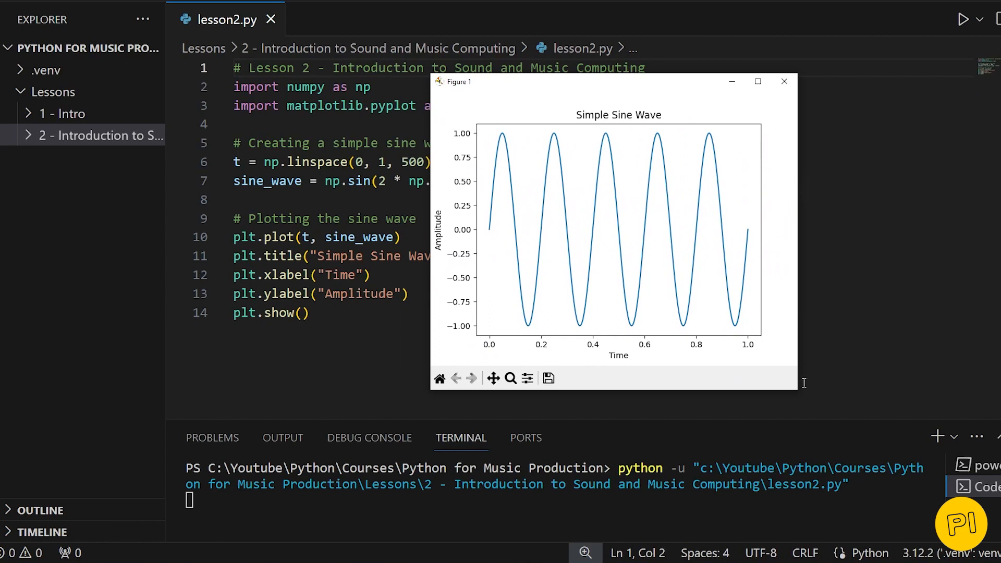